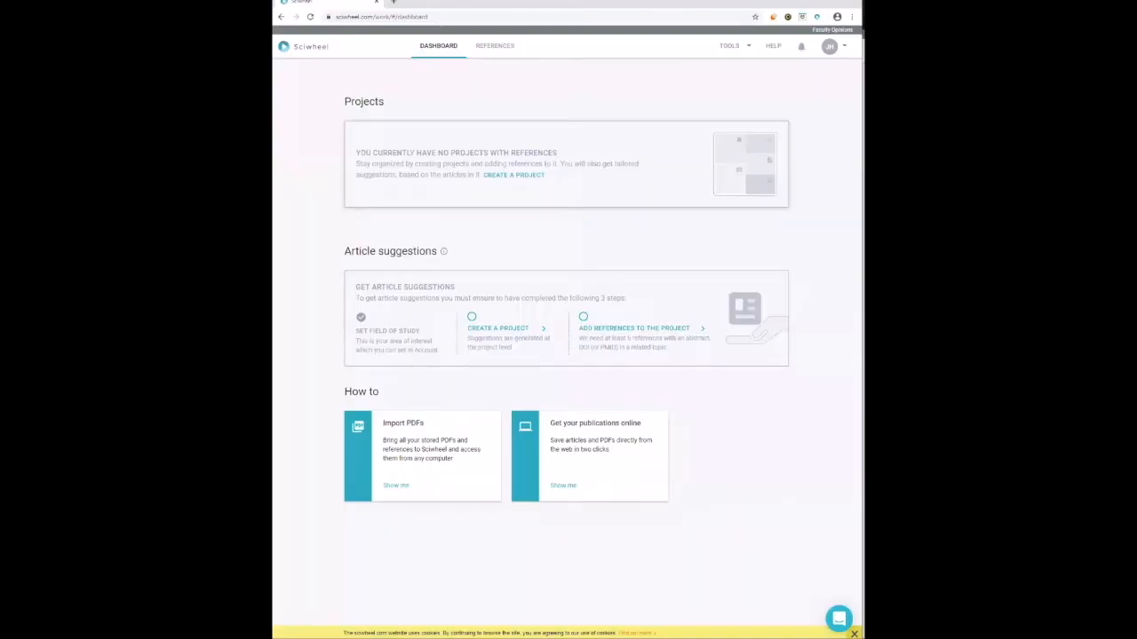
mouse_move(755, 142)
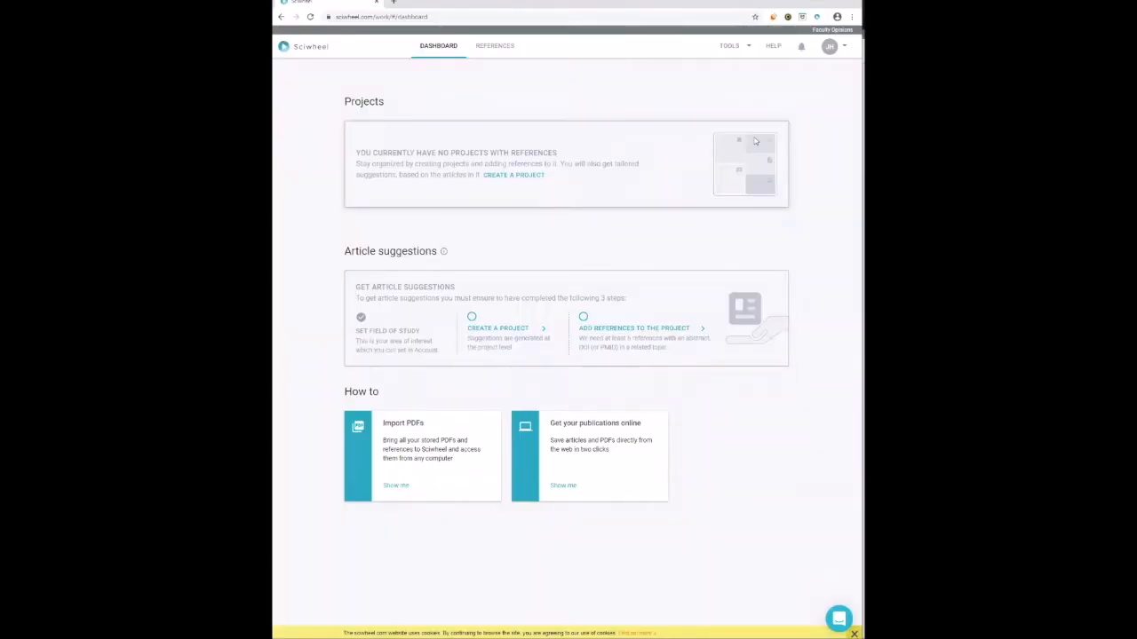
Show the Sciwheel tools list with browser extension, word processor and Google Docs add-ons.
click(728, 47)
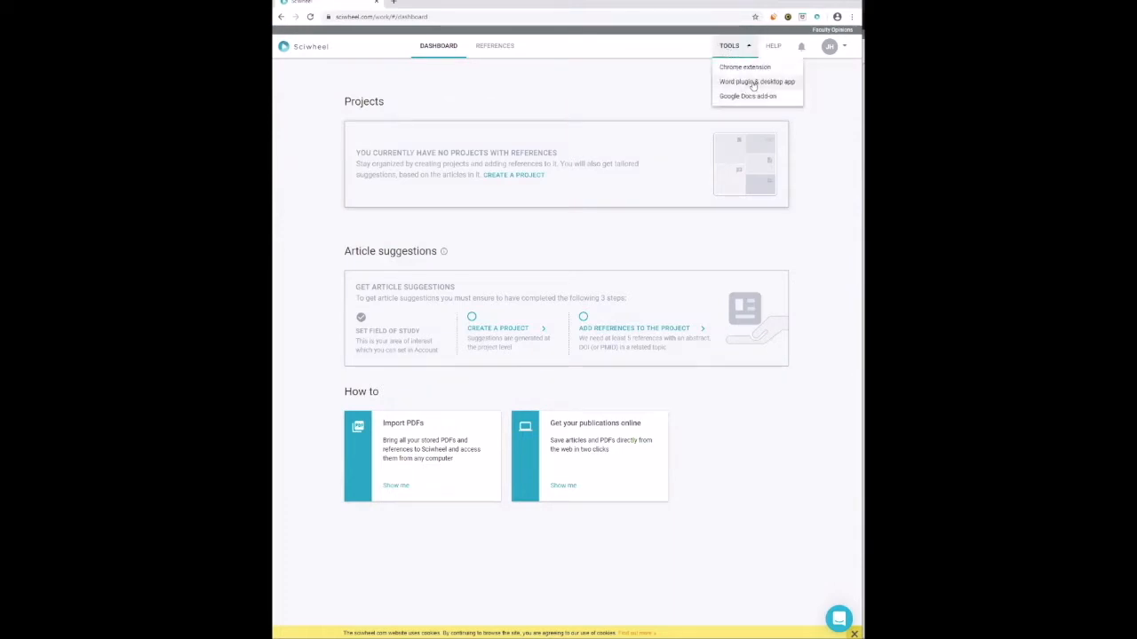
Download Sciwheel for PC from the Word plugin & desktop app page and run the installer.
click(756, 82)
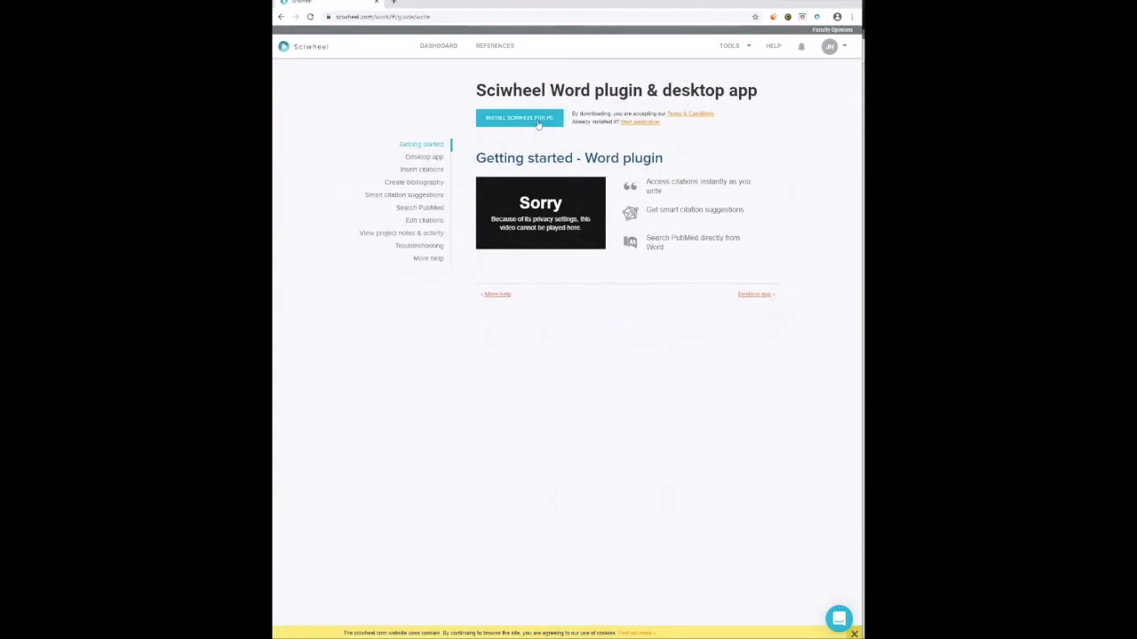
click(519, 117)
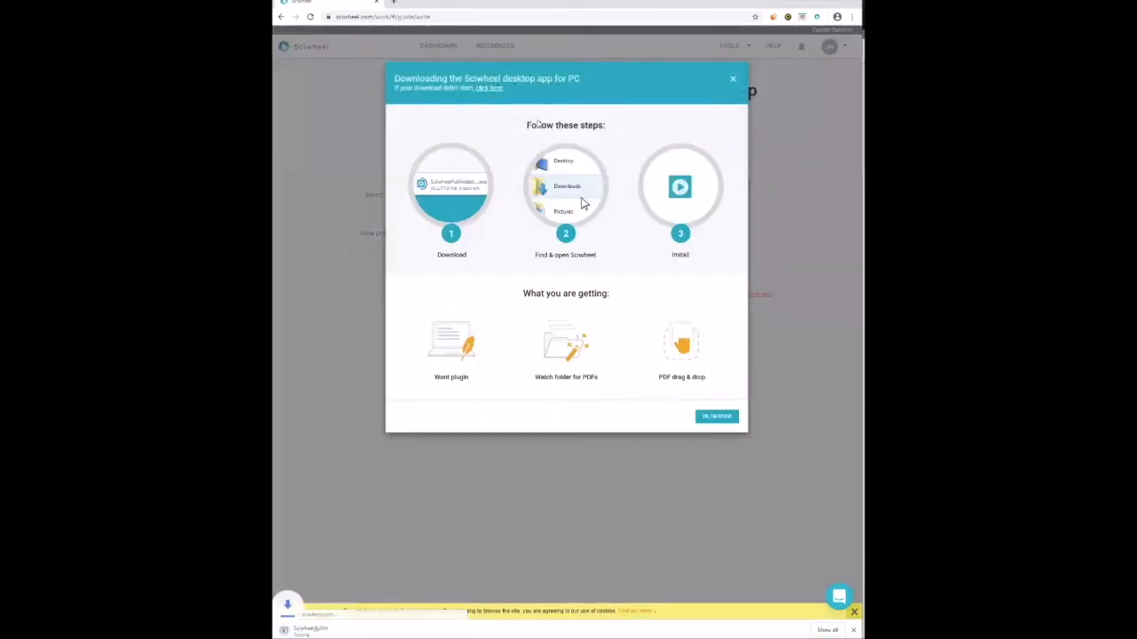
click(732, 78)
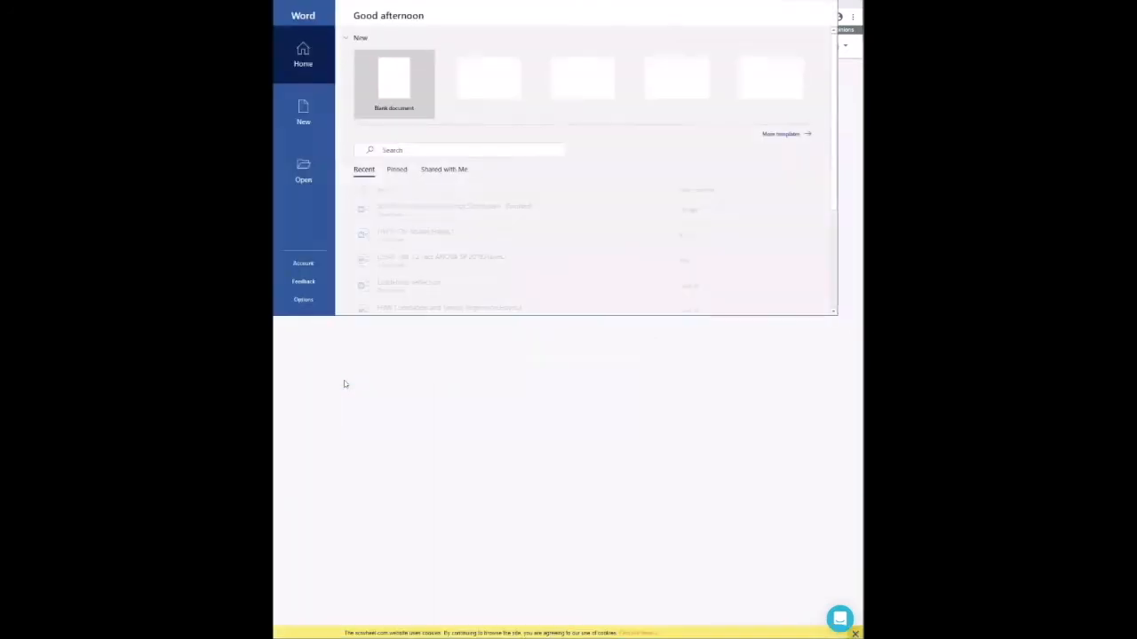
Start a new blank document in Word and focus the empty page.
click(394, 79)
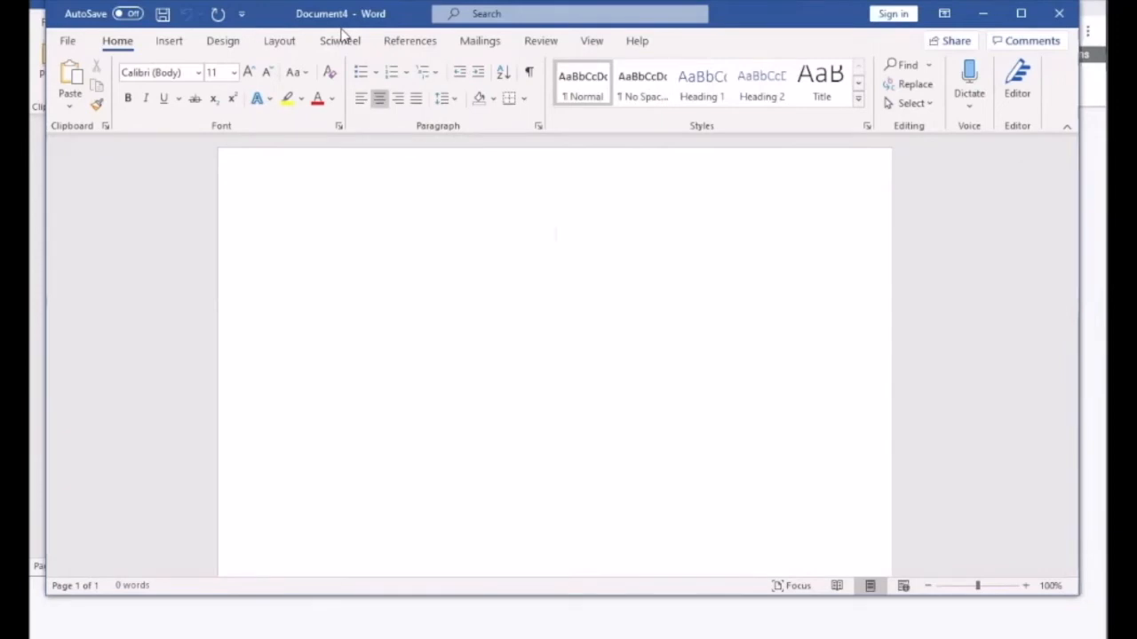
click(554, 235)
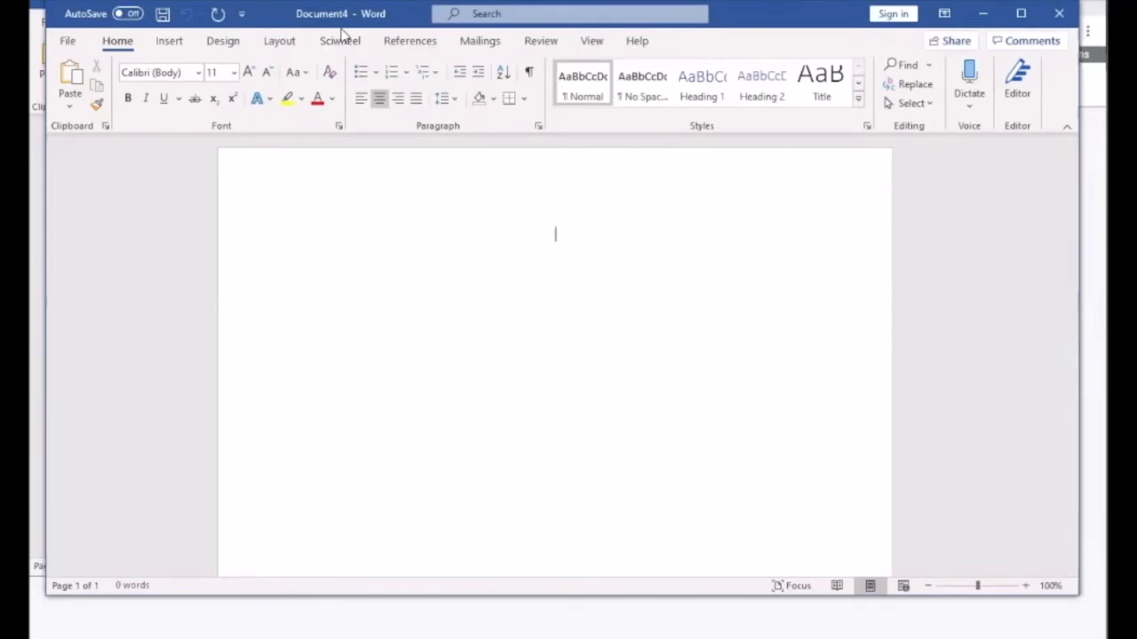
Choose Your publications as the project in Word's Sciwheel ribbon.
click(339, 41)
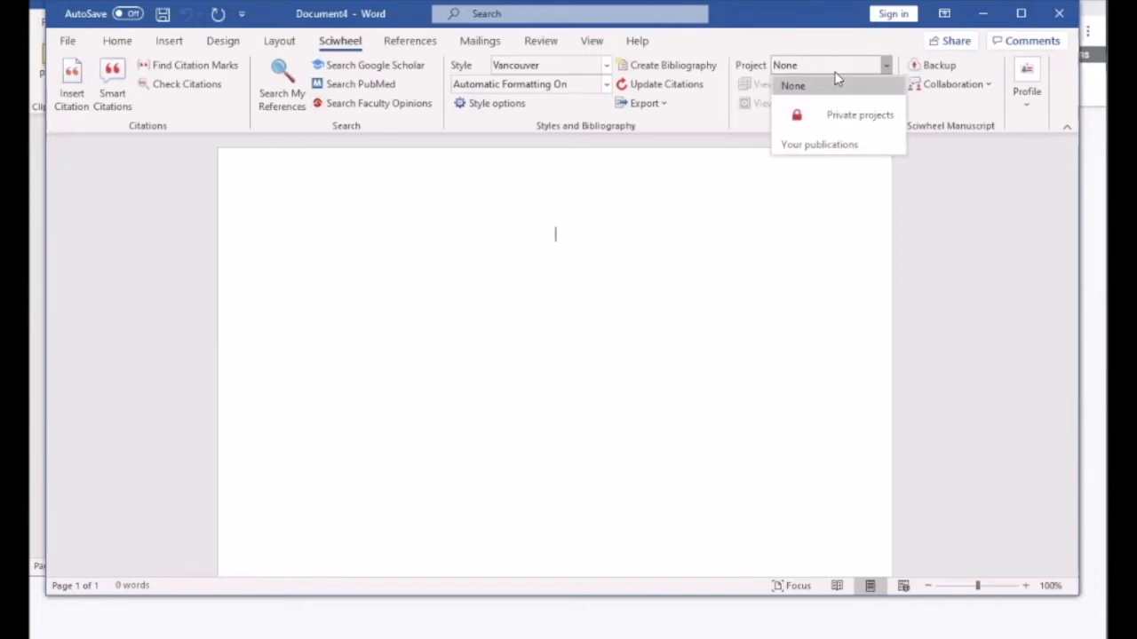
mouse_move(849, 114)
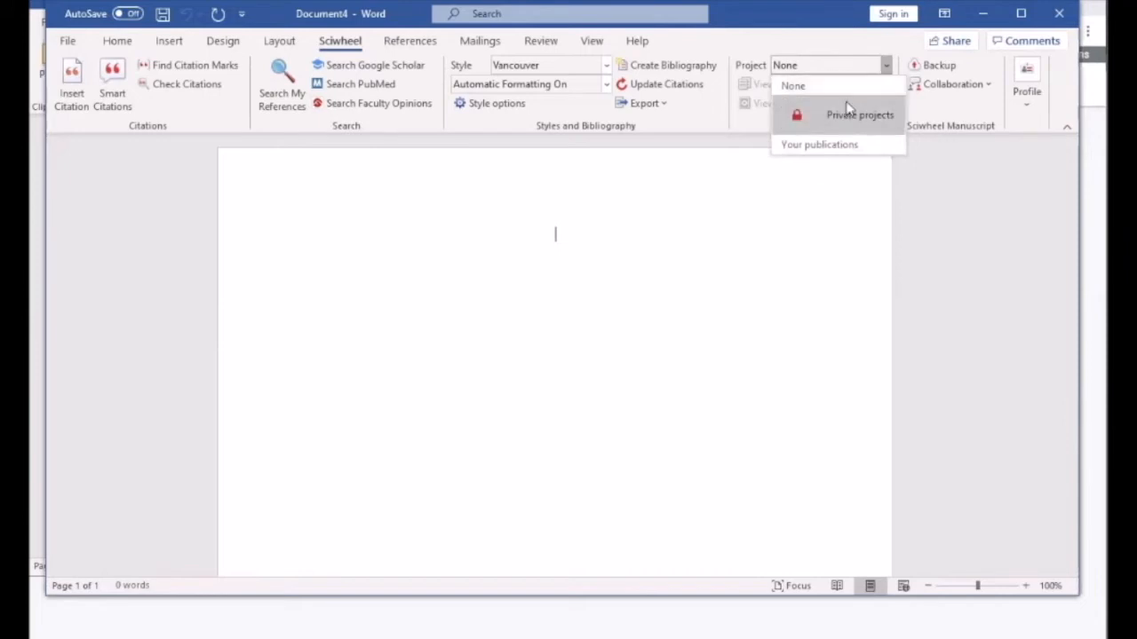
mouse_move(819, 144)
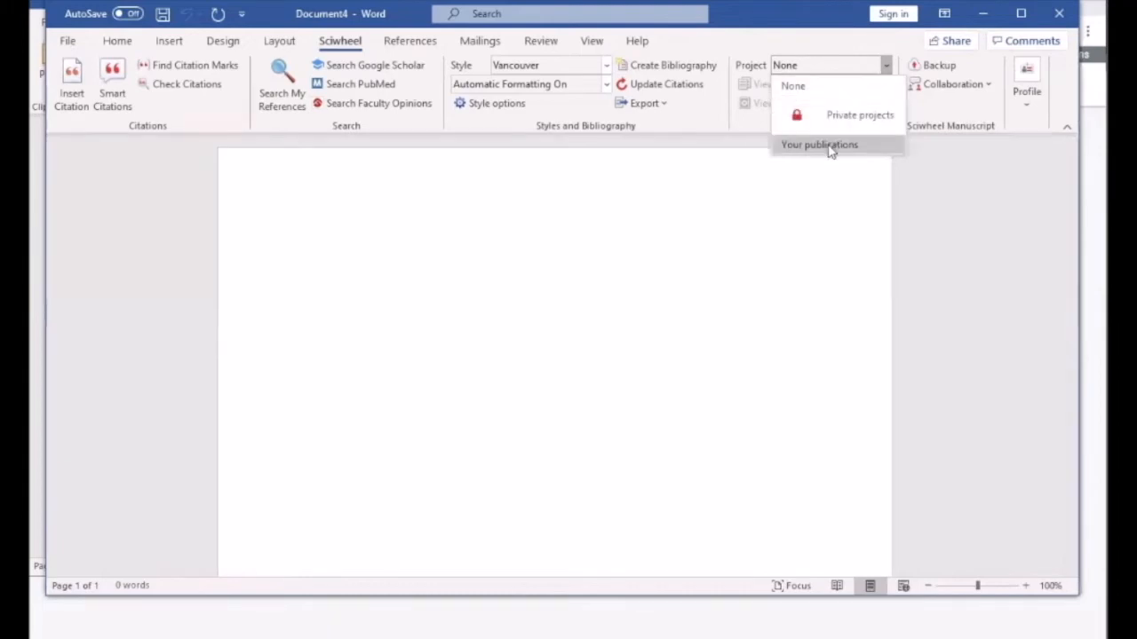
click(819, 144)
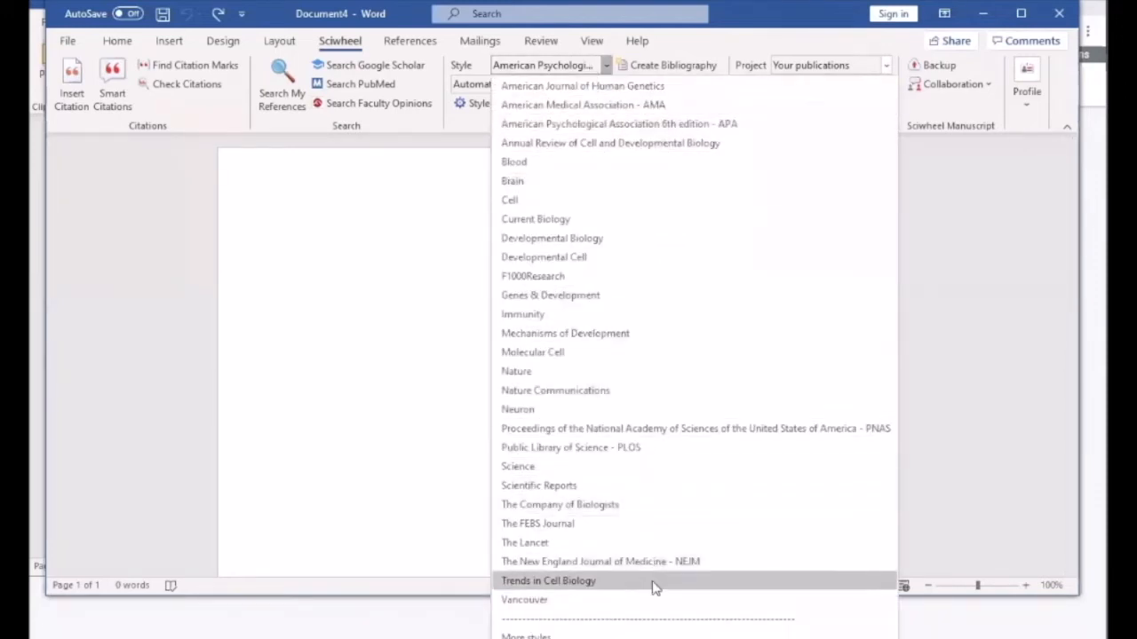
mouse_move(611, 85)
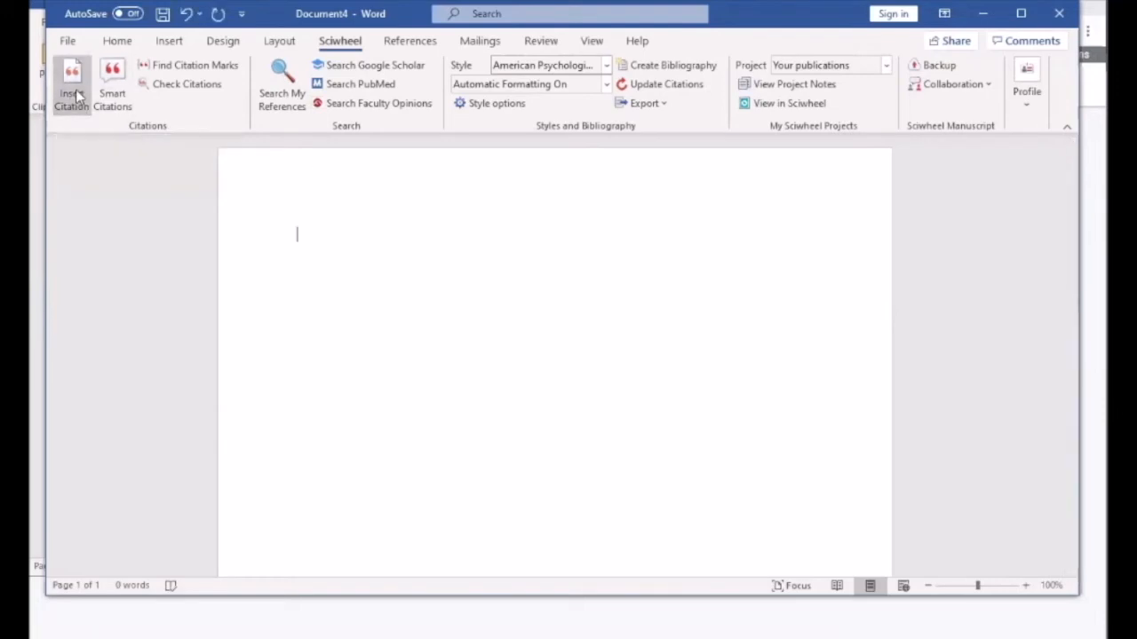
Insert the Hayes, 2020 APA Walkthrough Guide reference as an in-text citation.
click(71, 86)
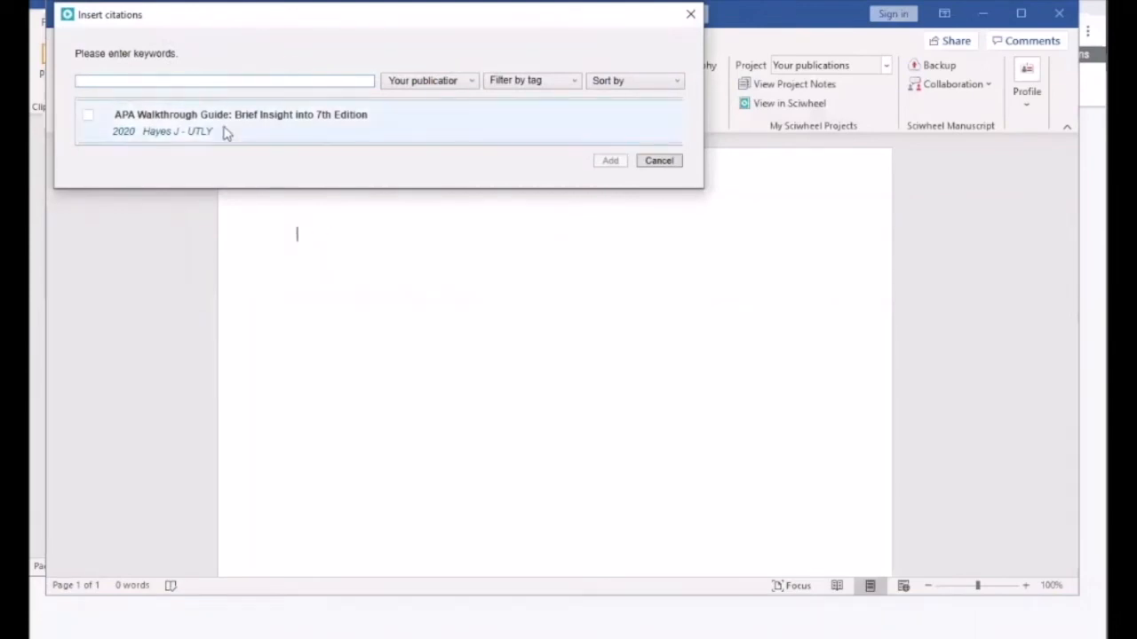
click(89, 115)
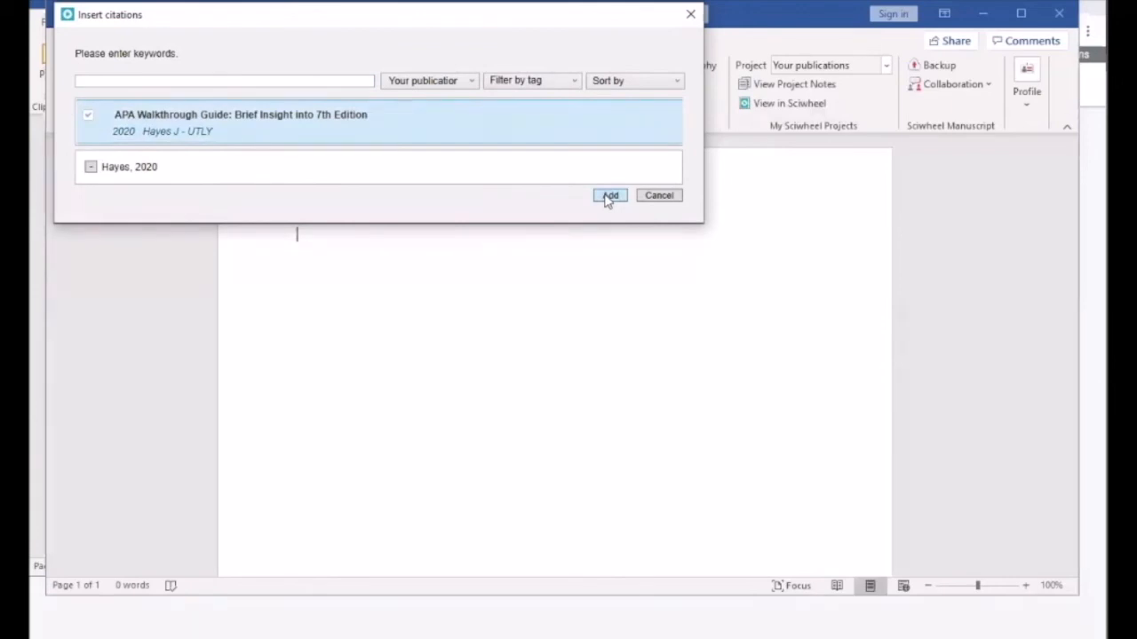
click(611, 195)
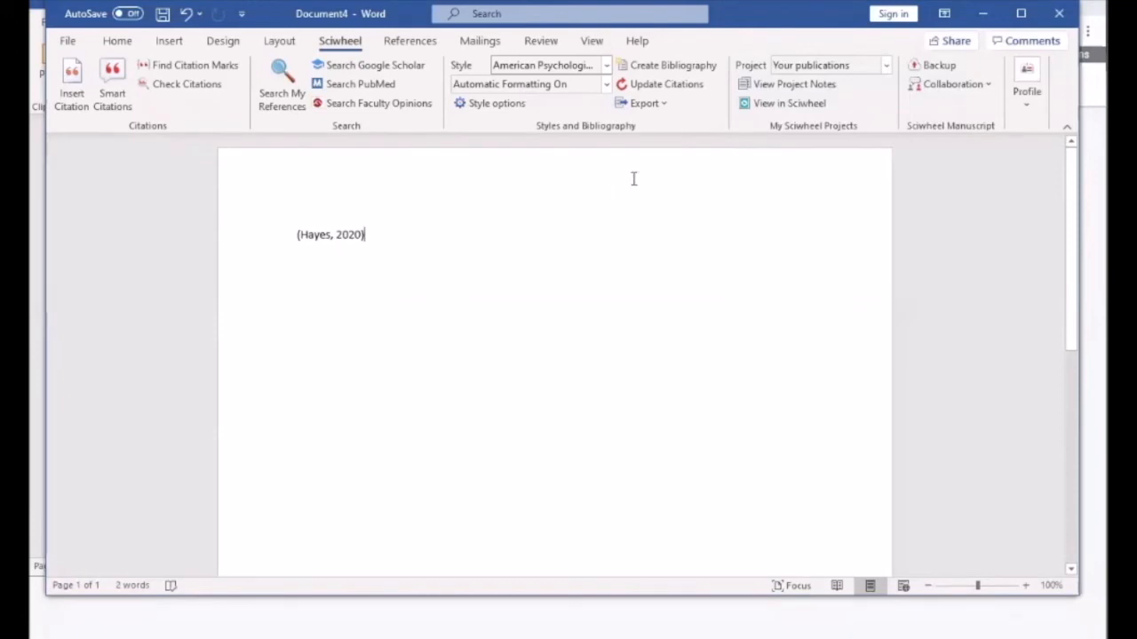
mouse_move(666, 64)
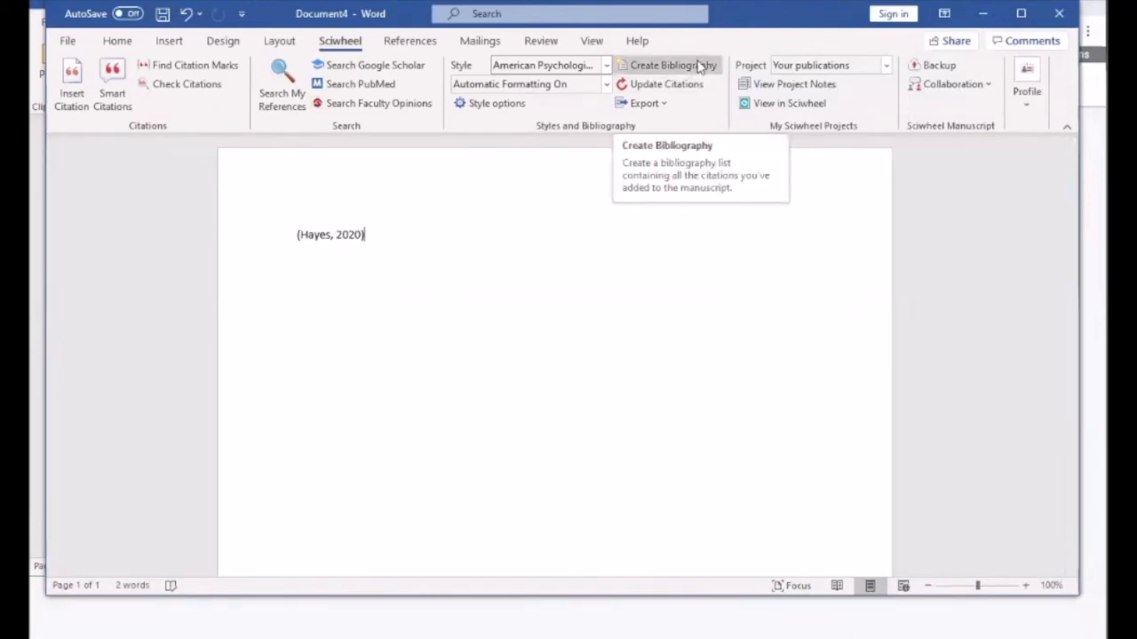
Start creating the bibliography from the document's citations.
click(671, 64)
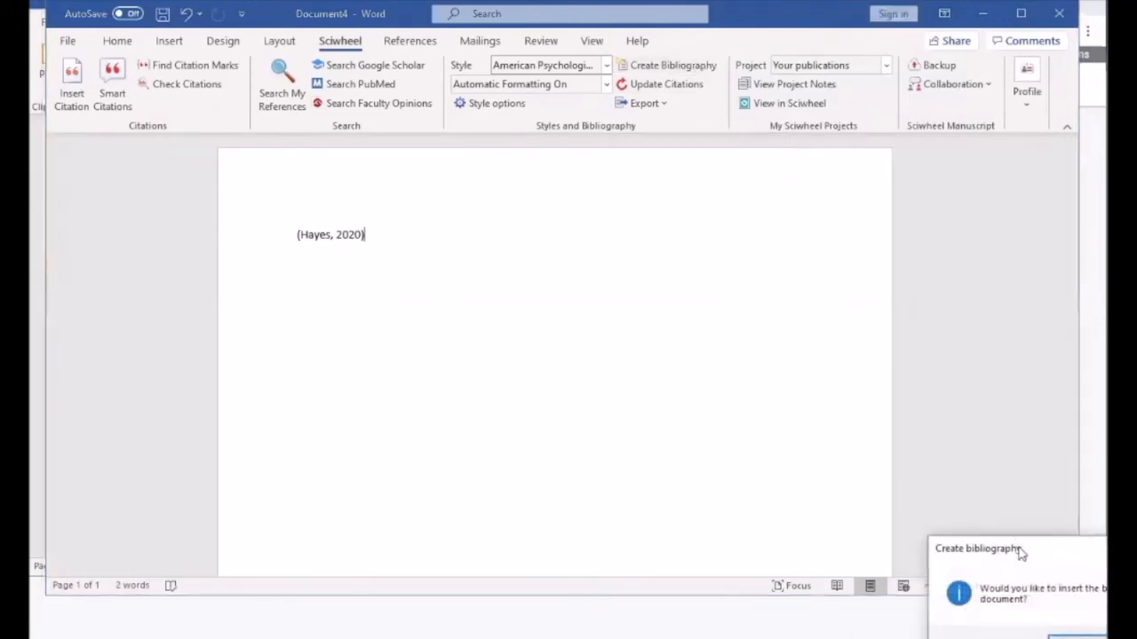